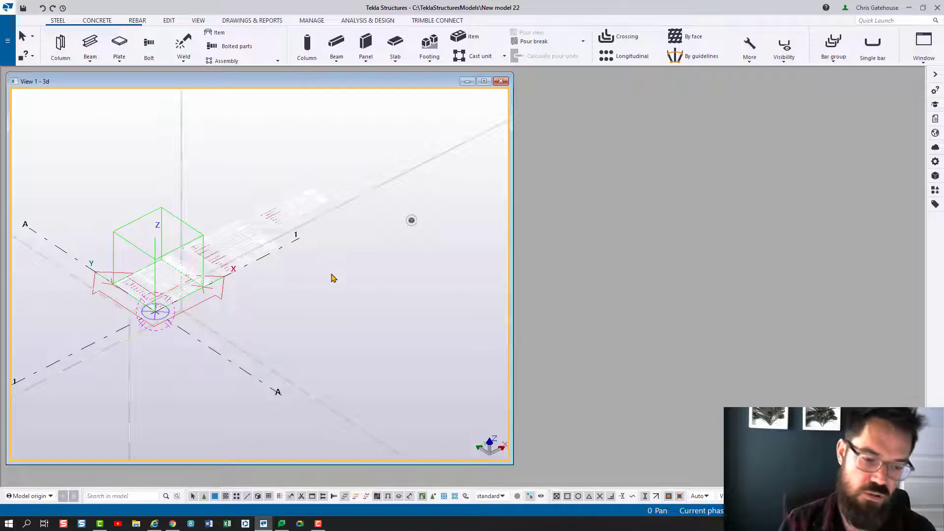
mouse_move(354, 274)
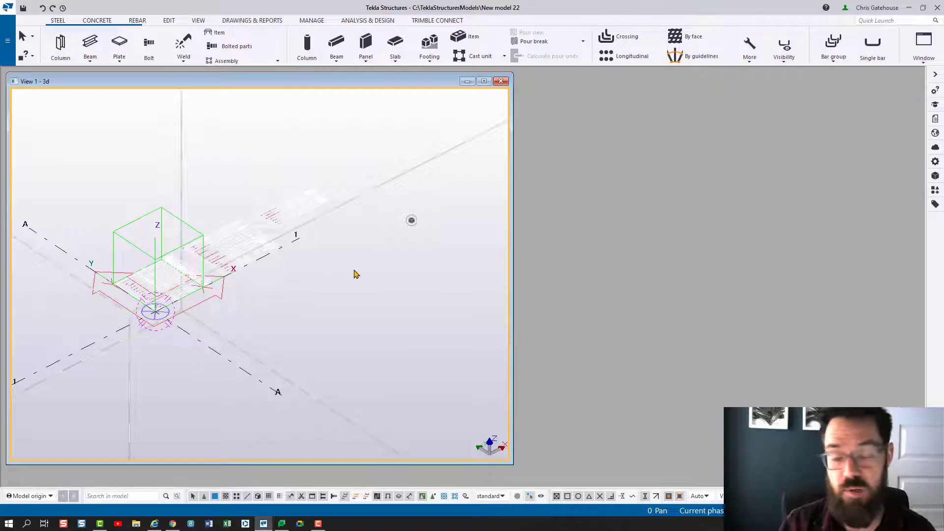
mouse_move(382, 271)
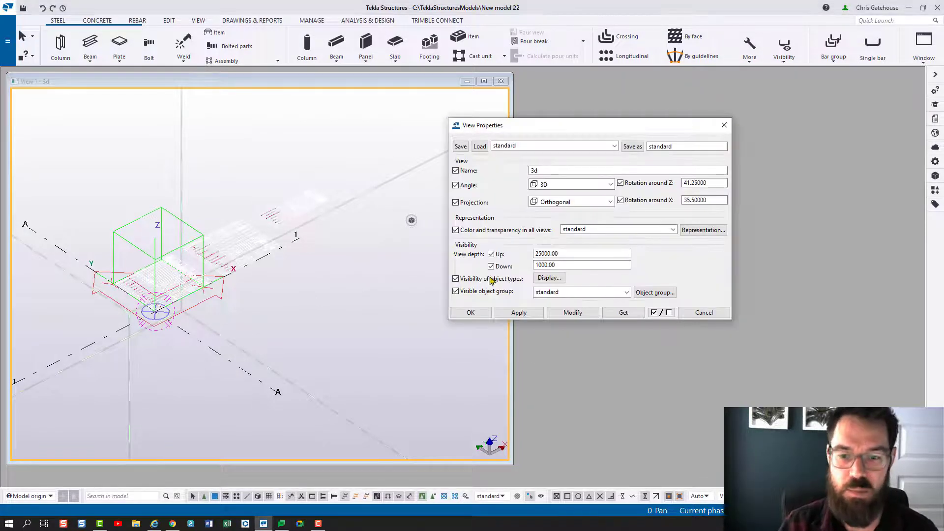
- Bring up the Object Representation settings from View Properties
left_click(703, 230)
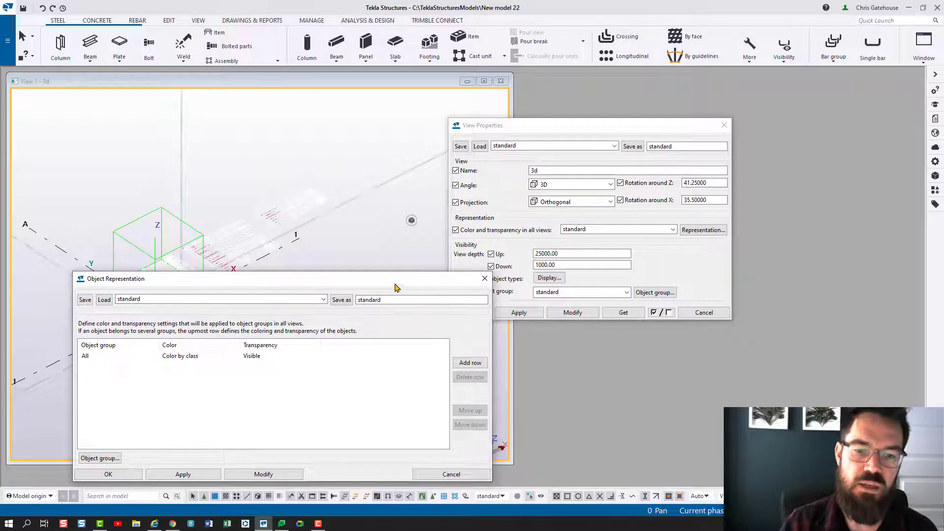
mouse_move(211, 417)
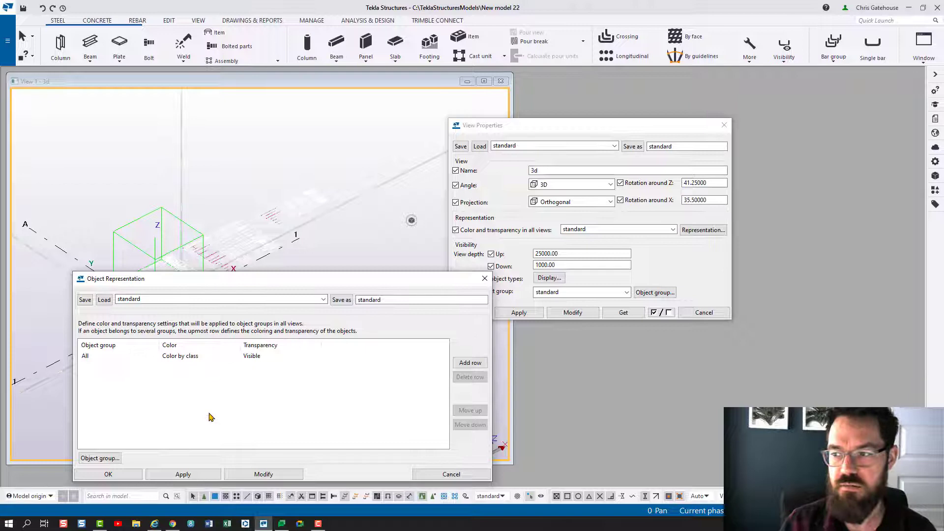
mouse_move(112, 453)
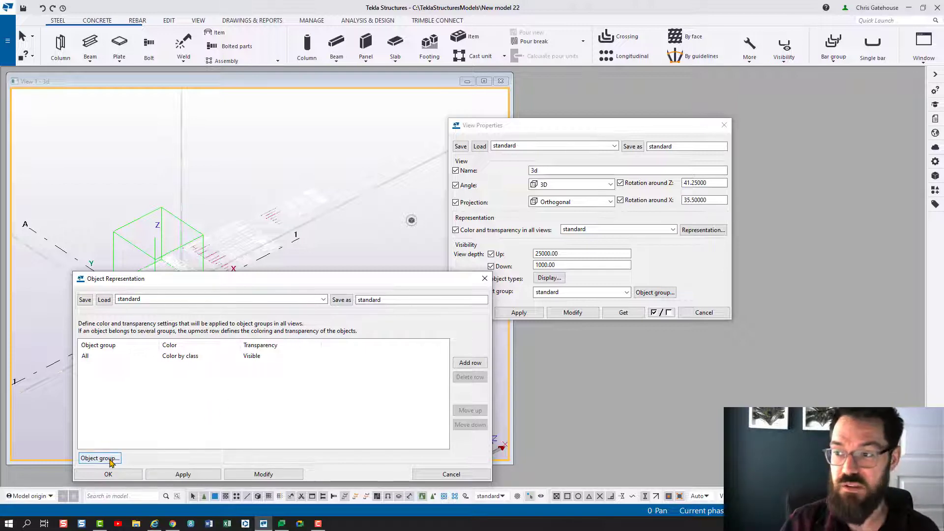
- Create an object group rule: Reference object, Description, Equals
left_click(99, 458)
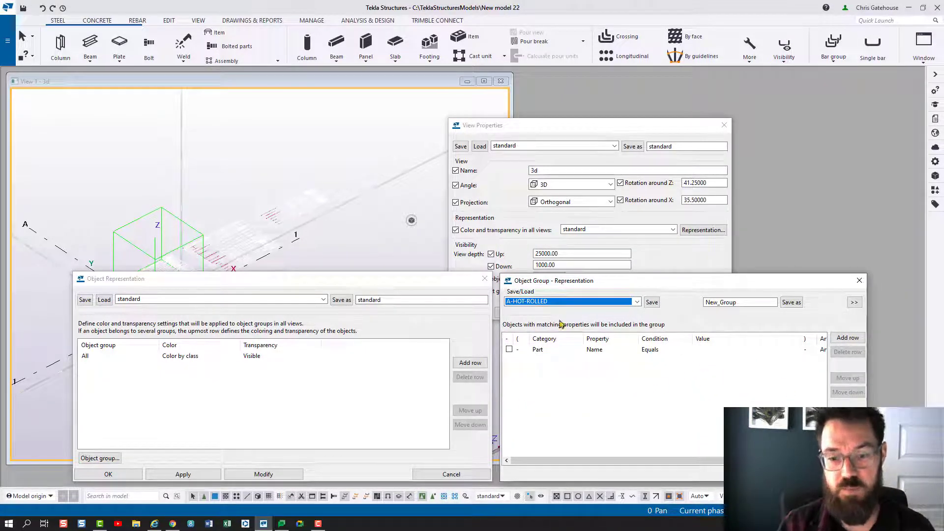
left_click(581, 349)
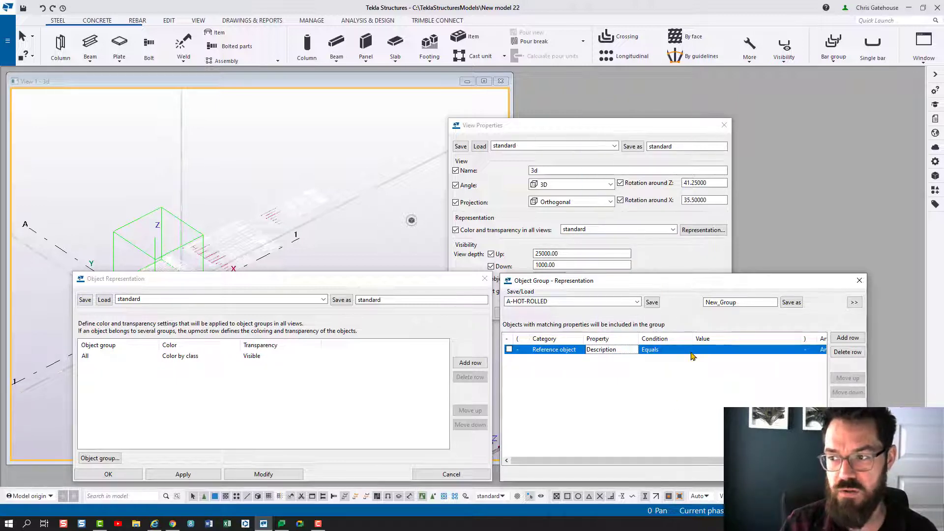
mouse_move(702, 370)
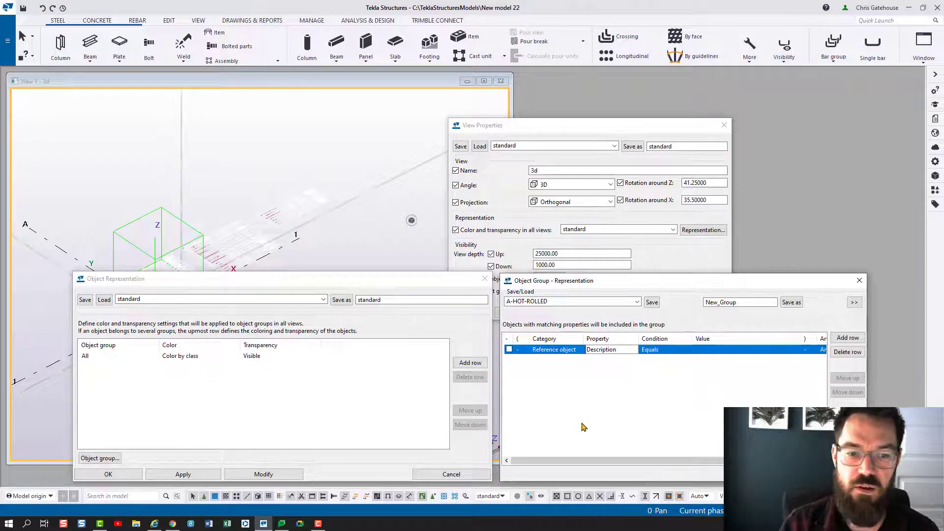
mouse_move(592, 393)
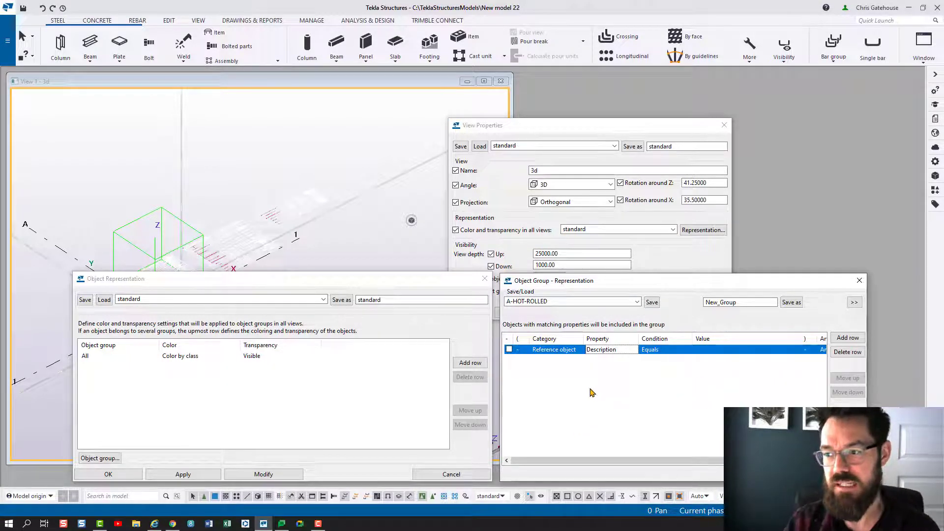
mouse_move(555, 381)
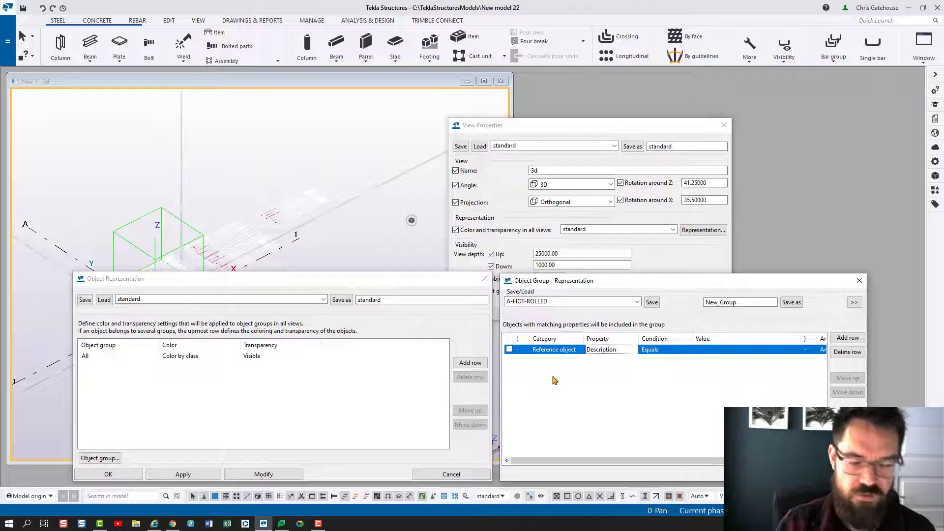
mouse_move(387, 188)
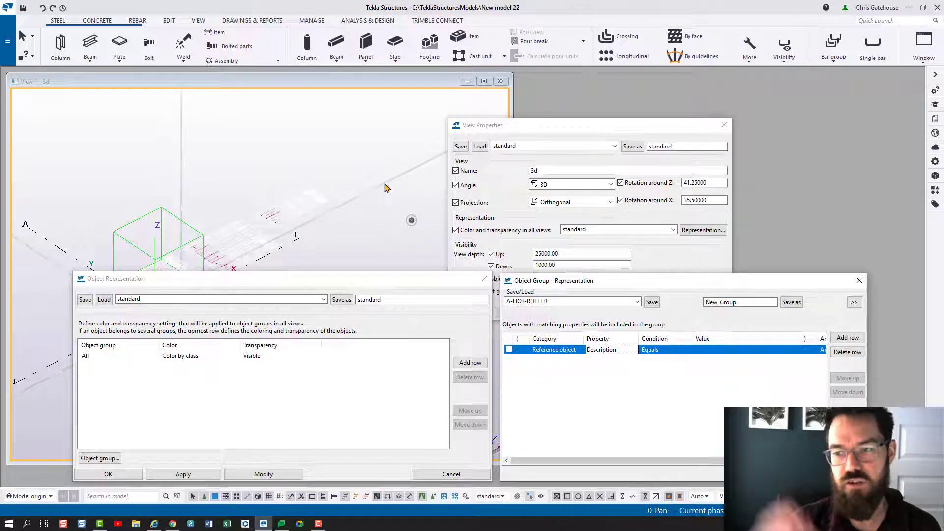
mouse_move(427, 246)
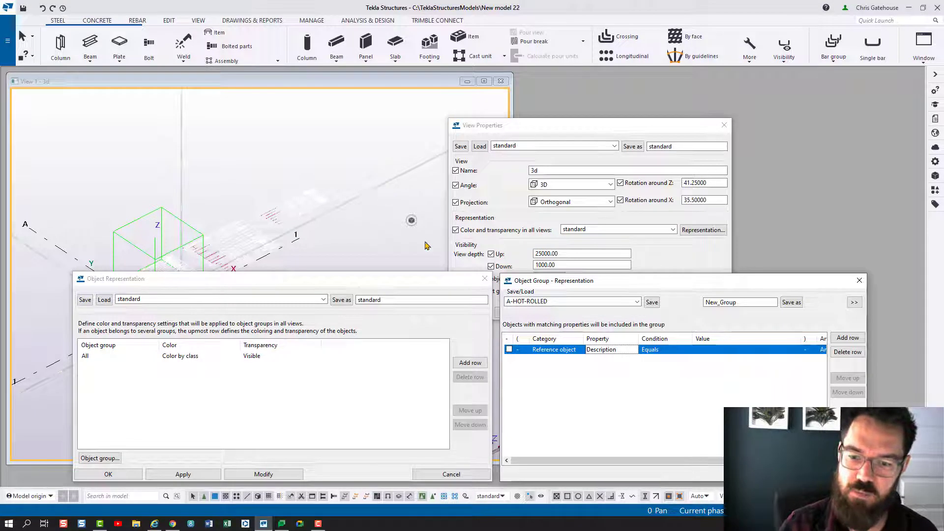
mouse_move(706, 381)
type("Ref_object")
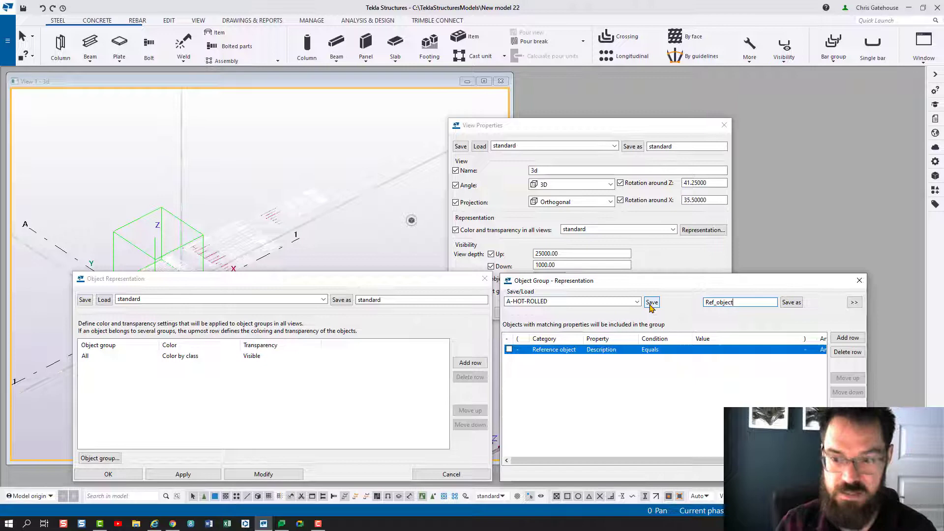
- Save the group as Ref_object and return to Object Representation
left_click(651, 302)
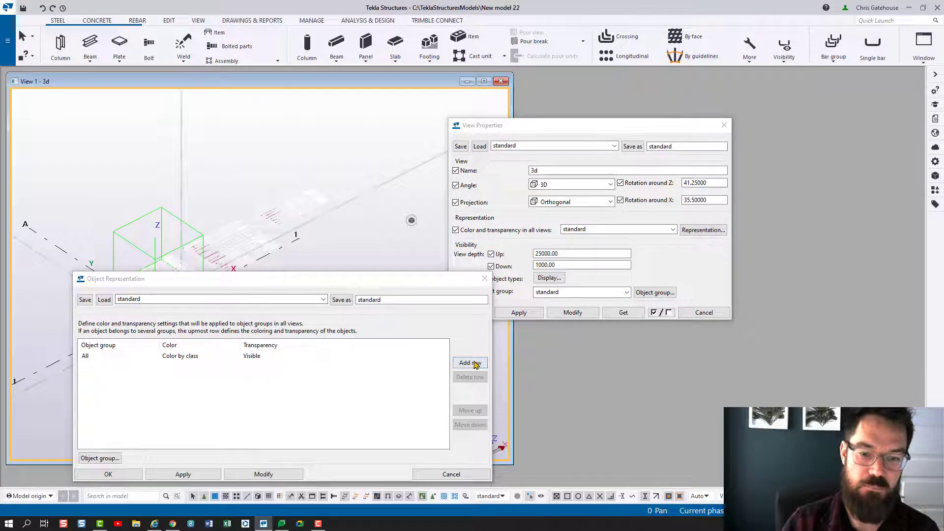
- Add a Ref_object row coloured dark blue above All and apply it to the view
left_click(471, 362)
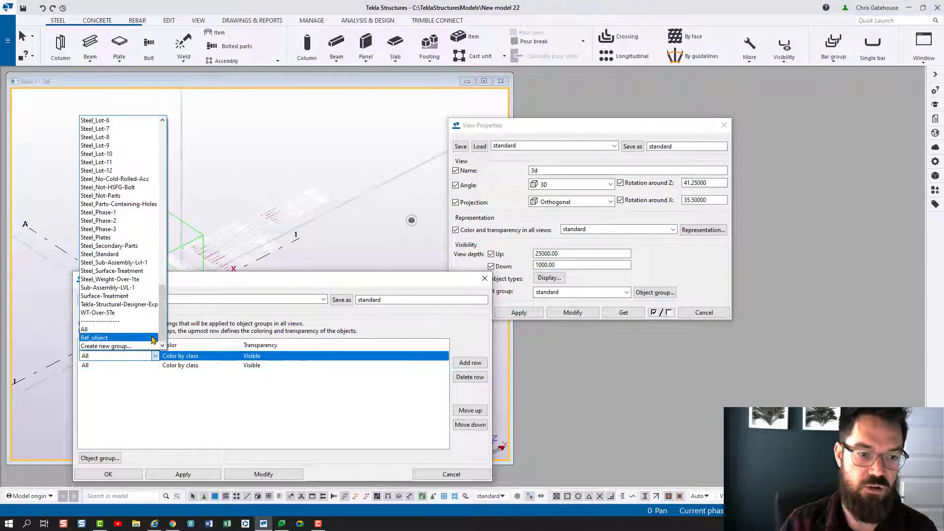
left_click(94, 337)
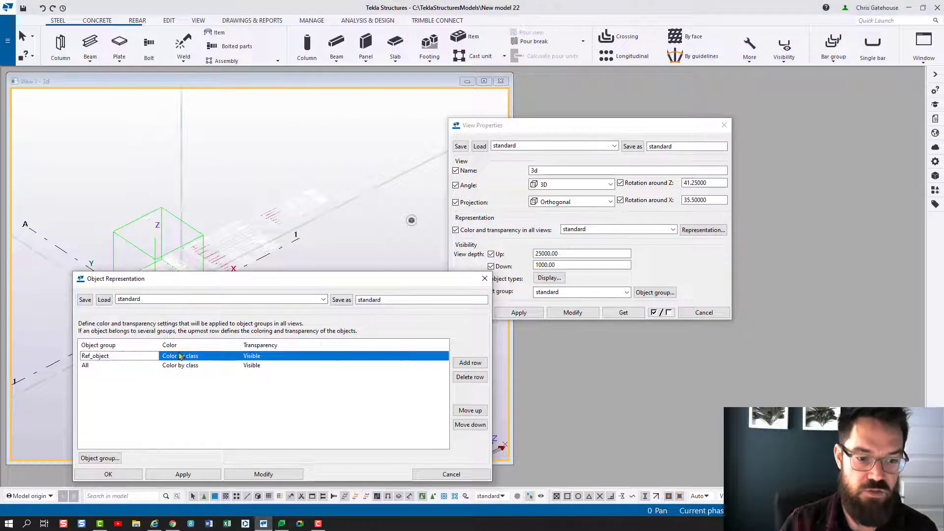
left_click(180, 356)
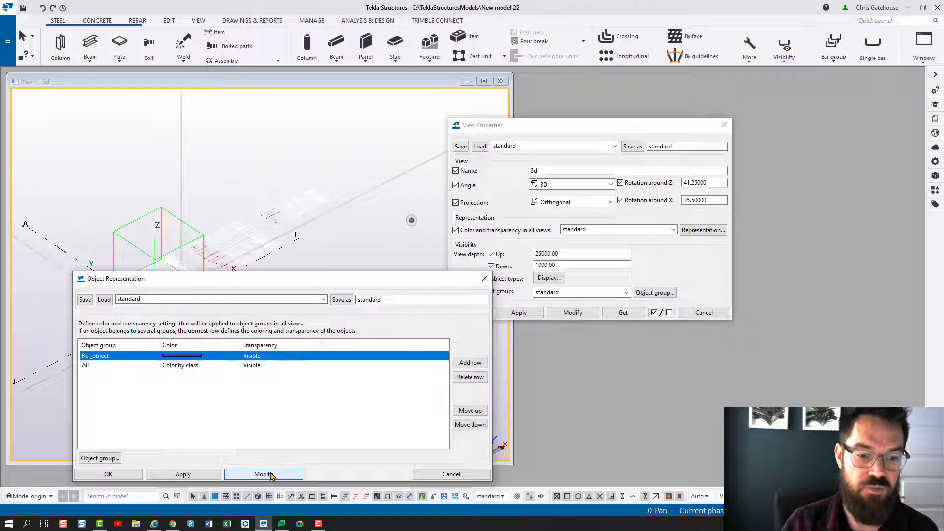
left_click(264, 474)
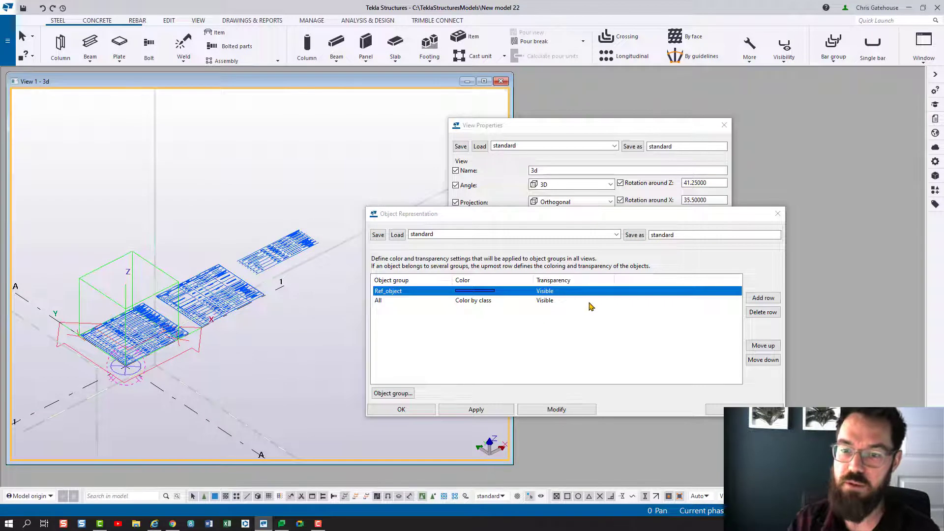
mouse_move(666, 260)
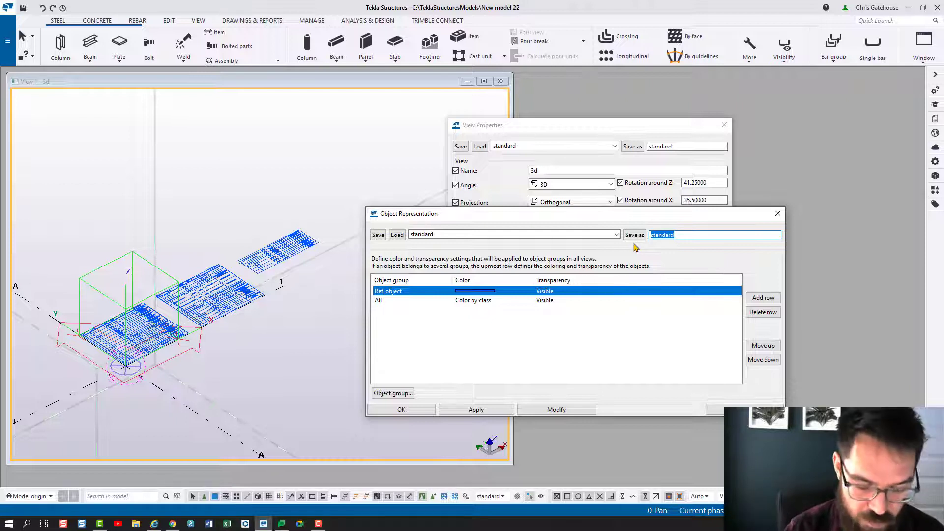
- Save the representation as Reference_object, reset the name to standard, and confirm
type("R")
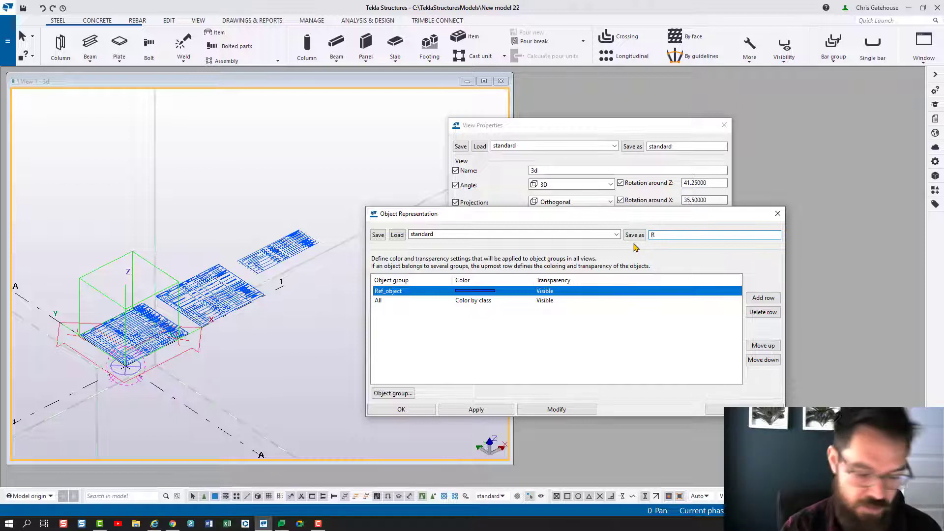
type("eference")
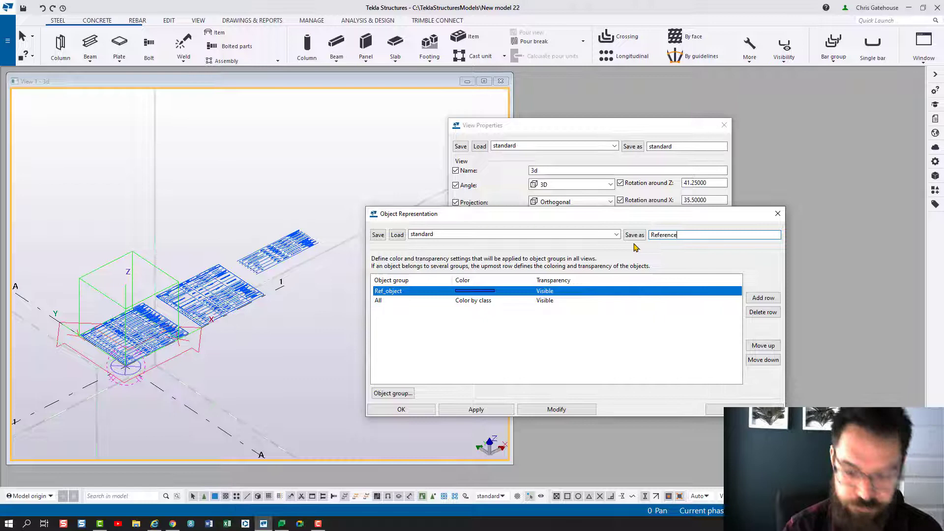
type("_object")
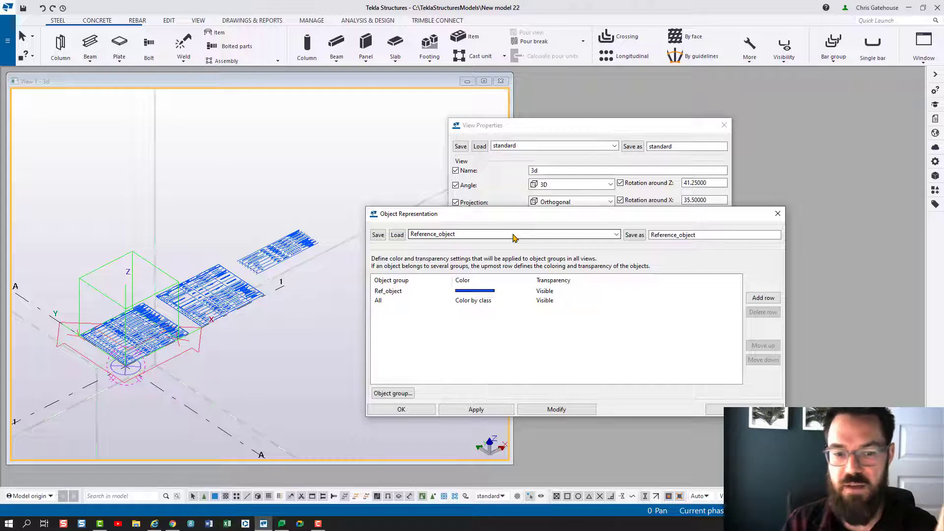
mouse_move(518, 240)
type("s")
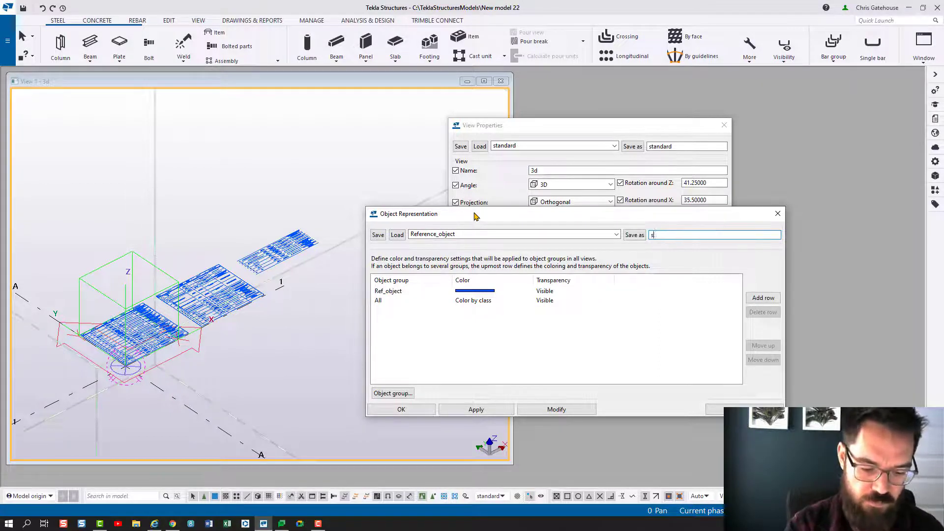
type("tandard")
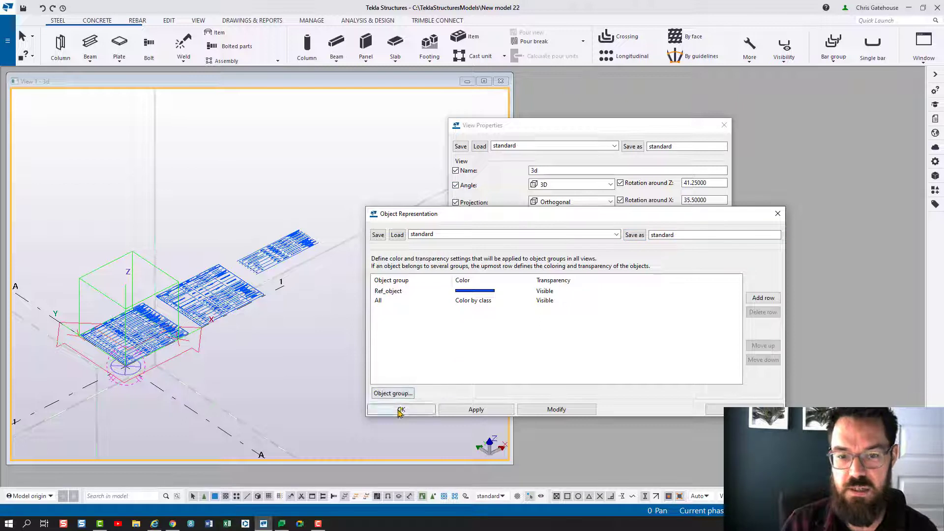
left_click(401, 409)
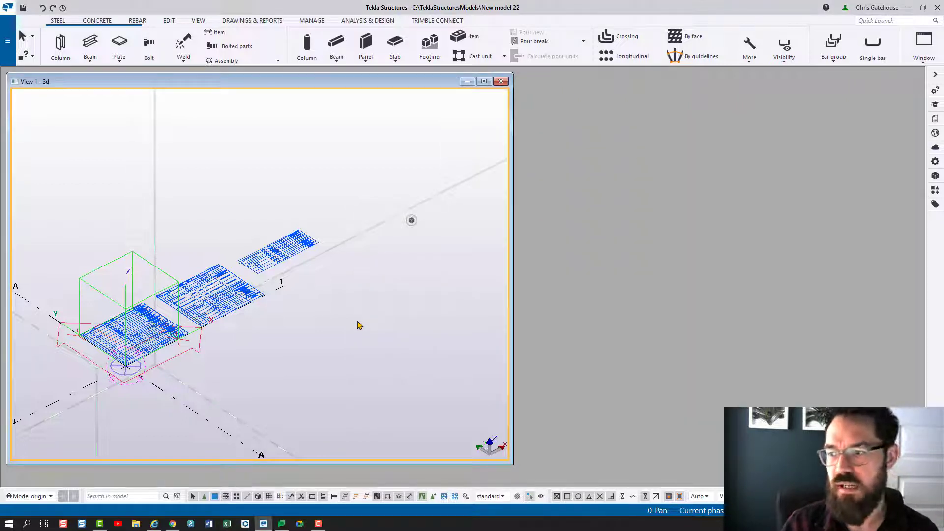
mouse_move(355, 311)
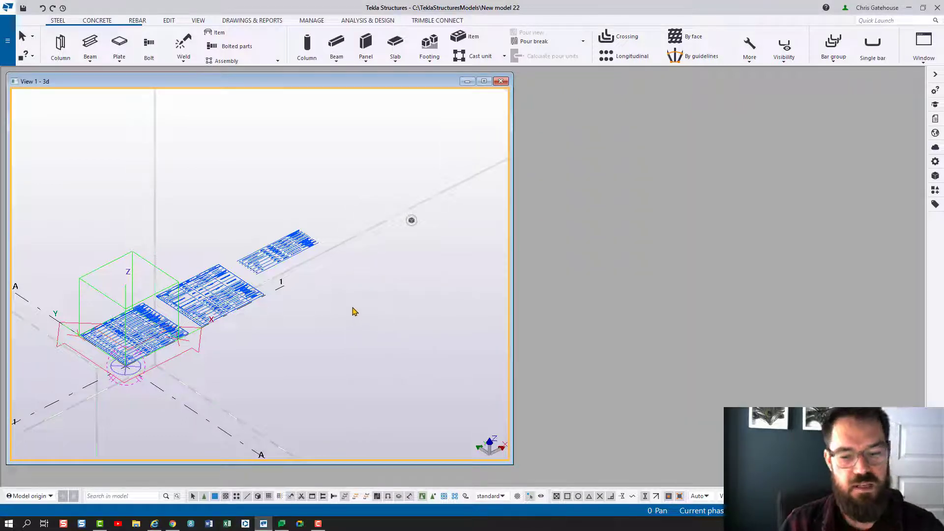